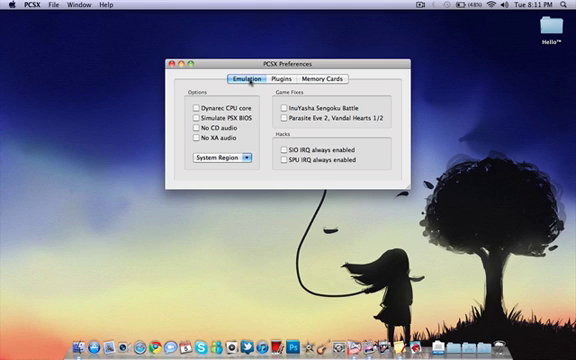
Toggle the dynamic recompiler CPU option off again and check Controller 1's controller type.
{"action": "left_click", "coordinate": [189, 103]}
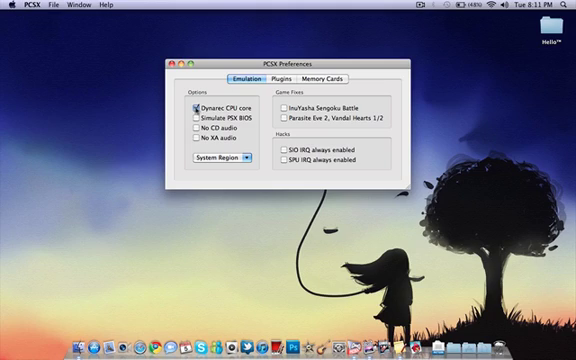
{"action": "left_click", "coordinate": [194, 103]}
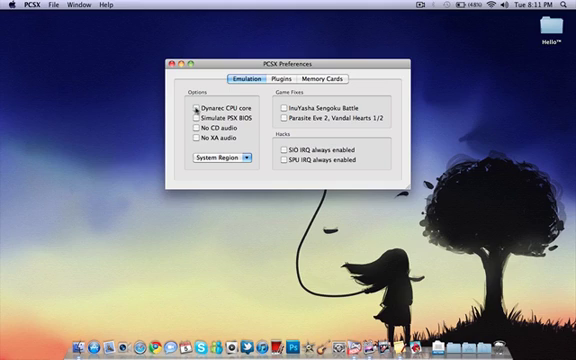
{"action": "left_click", "coordinate": [202, 103]}
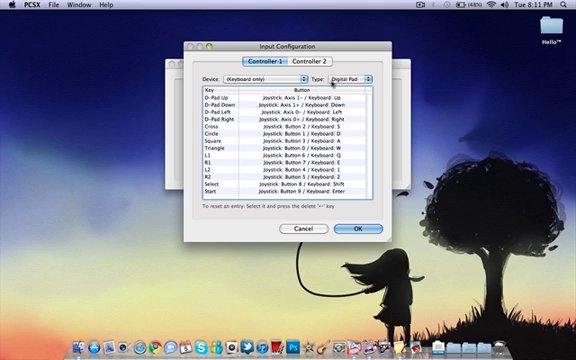
{"action": "left_click", "coordinate": [340, 72]}
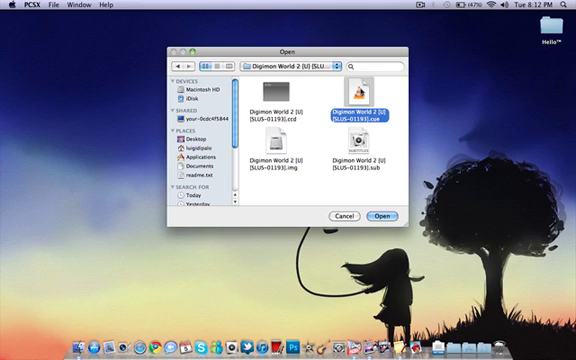
Open the Digimon World 2 .ccd disc image.
{"action": "left_click", "coordinate": [255, 100]}
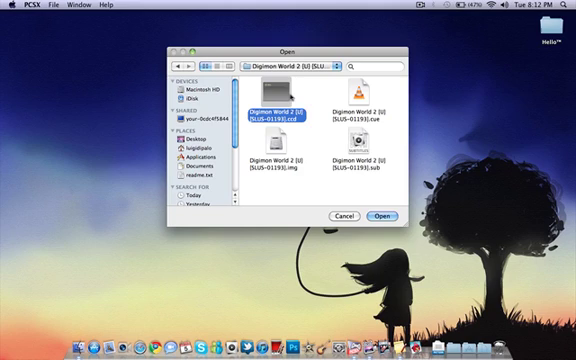
{"action": "left_click", "coordinate": [281, 170]}
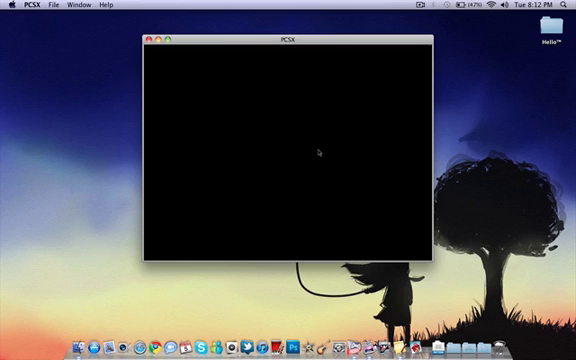
{"action": "mouse_move", "coordinate": [263, 111]}
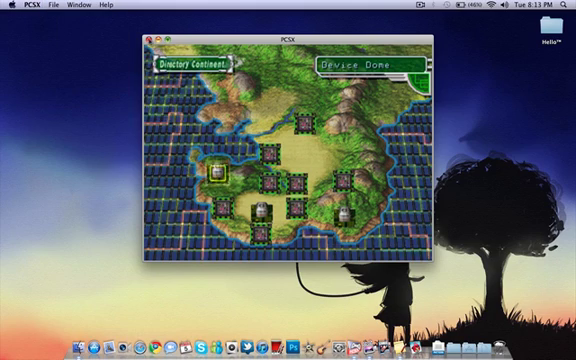
Close the PCSX game window once the Directory Continent map appears.
{"action": "left_click", "coordinate": [48, 7]}
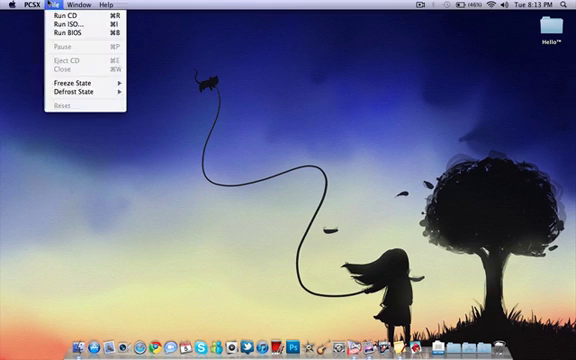
{"action": "left_click", "coordinate": [18, 6]}
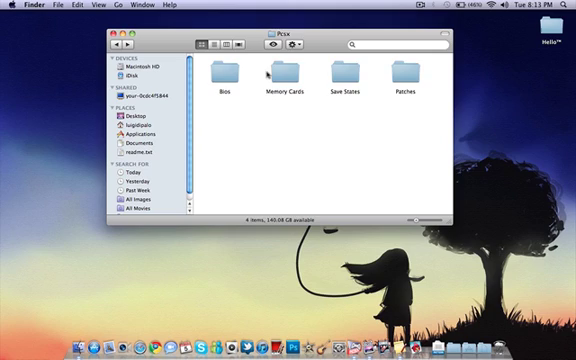
Open the Memory Cards folder, then return to the Pcsx folder.
{"action": "double_click", "coordinate": [269, 80]}
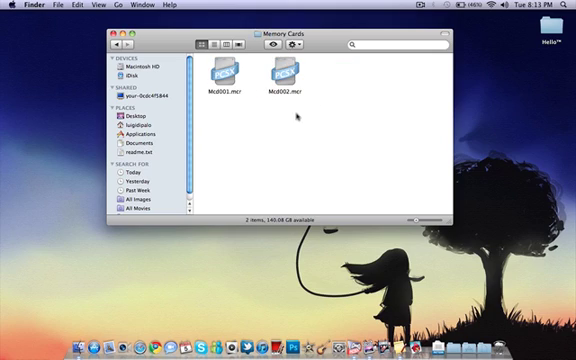
{"action": "mouse_move", "coordinate": [290, 125]}
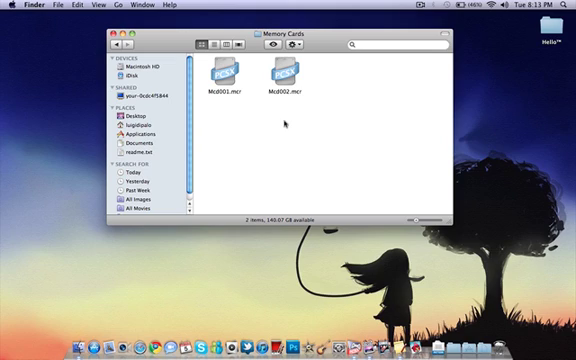
{"action": "mouse_move", "coordinate": [285, 122]}
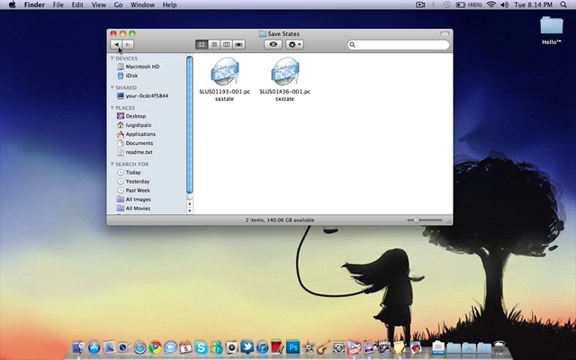
{"action": "left_click", "coordinate": [114, 46]}
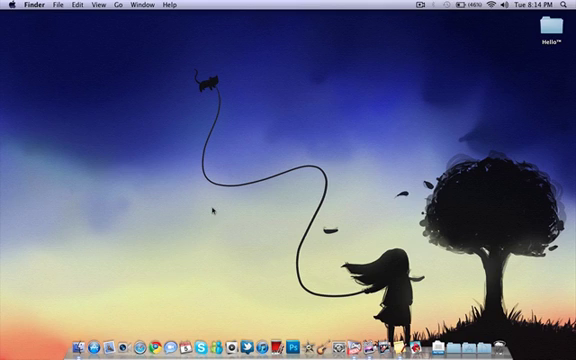
{"action": "mouse_move", "coordinate": [147, 330]}
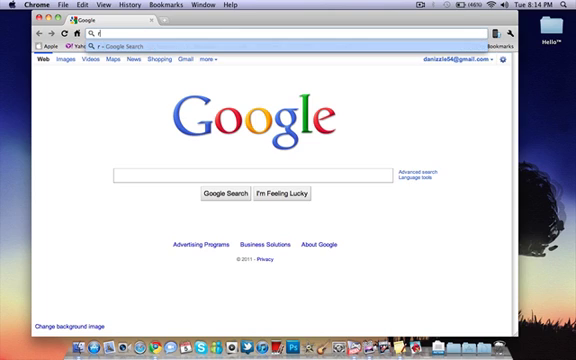
Enter romhustler.net in Chrome's address bar.
{"action": "type", "text": "om"}
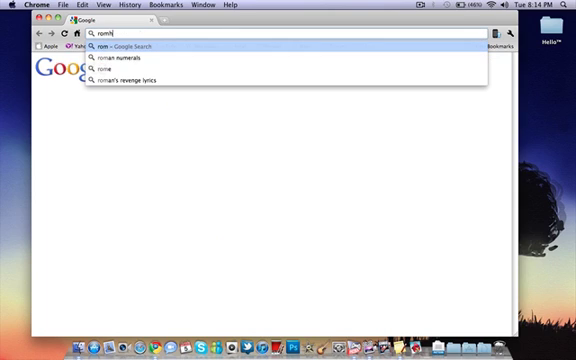
{"action": "type", "text": "romhustler.net"}
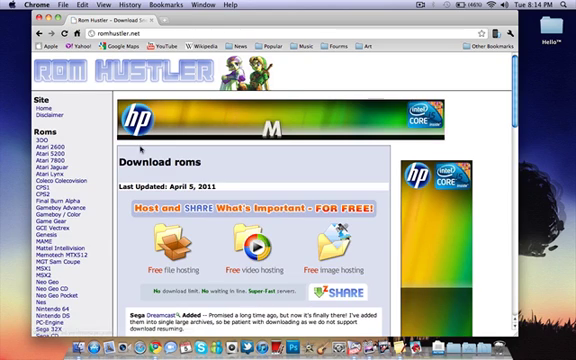
Open the Sony Playstation ROM list from the Roms sidebar and scroll through it.
{"action": "scroll", "scroll_direction": "down", "scroll_amount": 3}
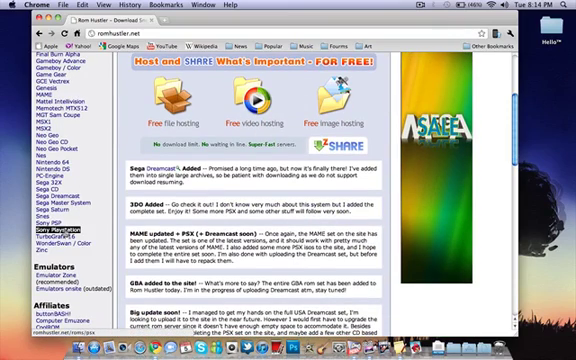
{"action": "left_click", "coordinate": [32, 237]}
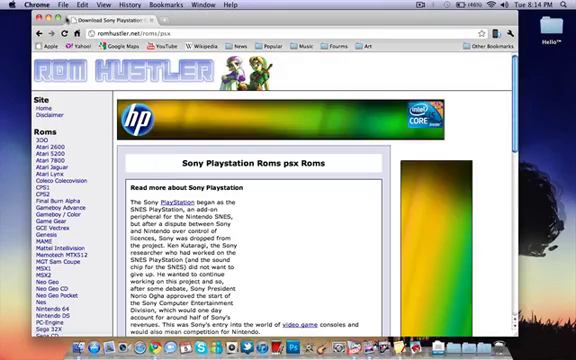
{"action": "scroll", "scroll_direction": "down", "scroll_amount": 3}
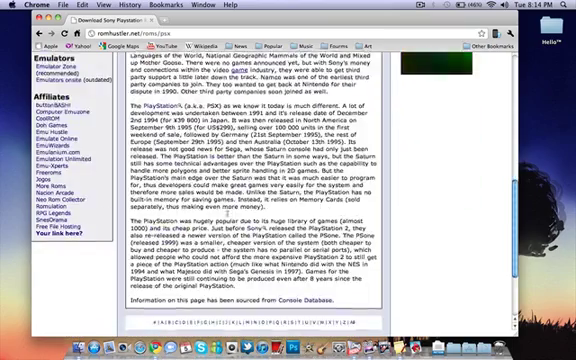
{"action": "scroll", "scroll_direction": "down", "scroll_amount": 3}
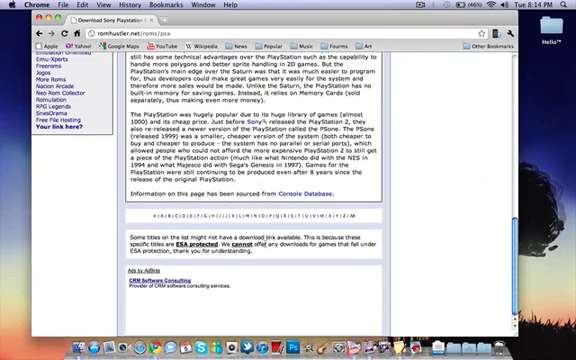
{"action": "mouse_move", "coordinate": [215, 235]}
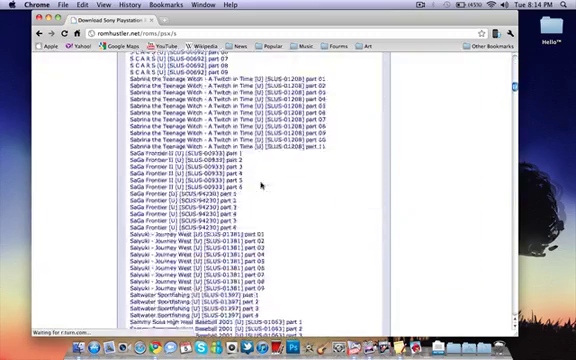
Scroll the S-letter PlayStation ROM list down to the Spyro the Dragon entries.
{"action": "scroll", "scroll_direction": "down", "scroll_amount": 3}
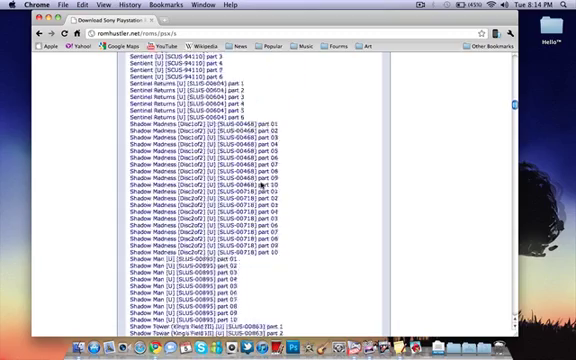
{"action": "scroll", "scroll_direction": "down", "scroll_amount": 3}
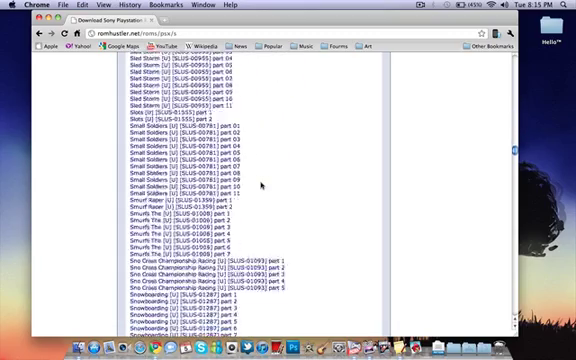
{"action": "scroll", "scroll_direction": "down", "scroll_amount": 3}
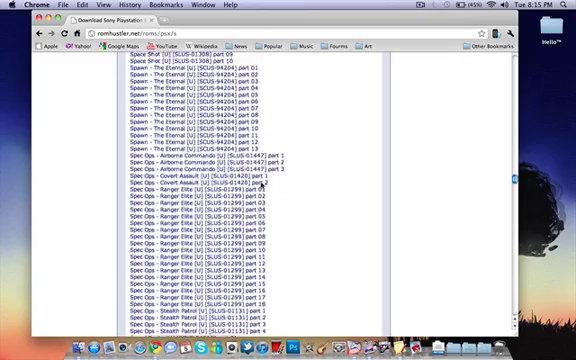
{"action": "scroll", "scroll_direction": "down", "scroll_amount": 3}
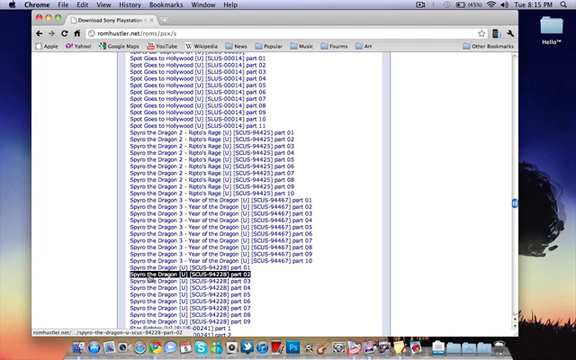
{"action": "scroll", "scroll_direction": "down", "scroll_amount": 3}
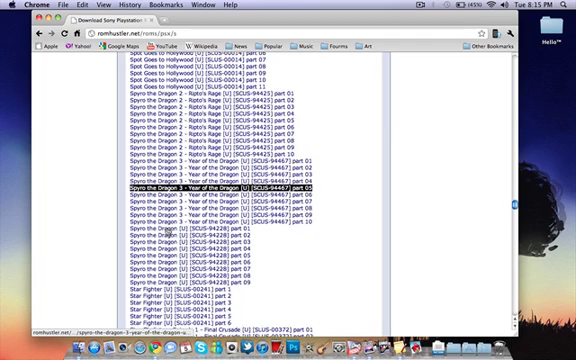
{"action": "scroll", "scroll_direction": "down", "scroll_amount": 3}
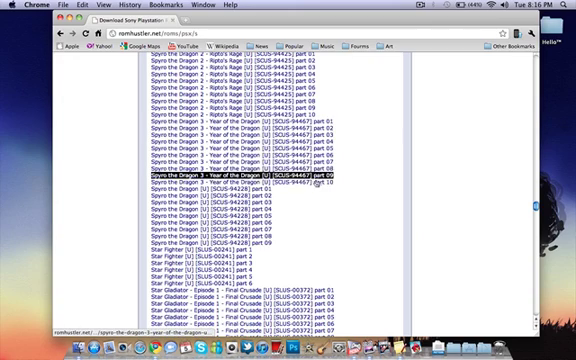
{"action": "scroll", "scroll_direction": "up", "scroll_amount": 3}
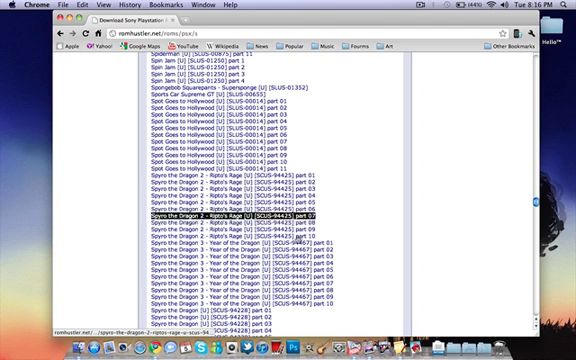